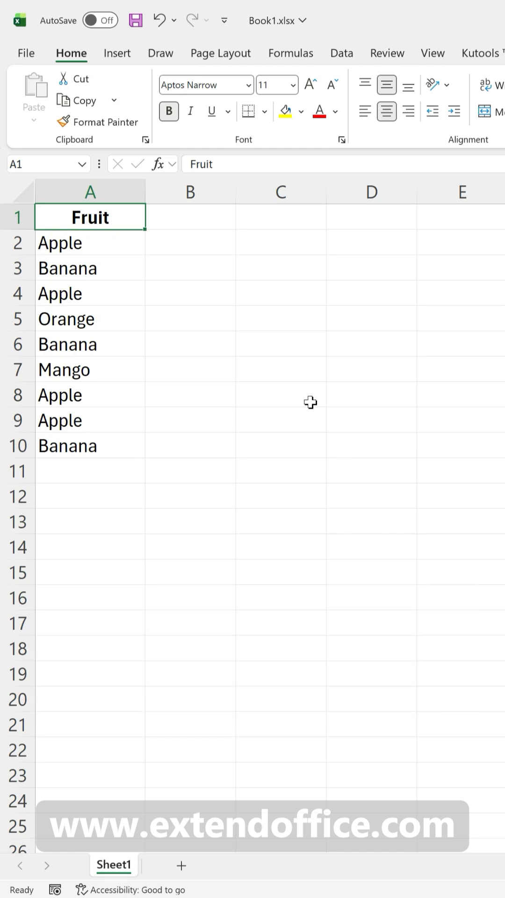
- Copy the fruit list A1:A10 with its header into C1
drag(90, 216, 89, 445)
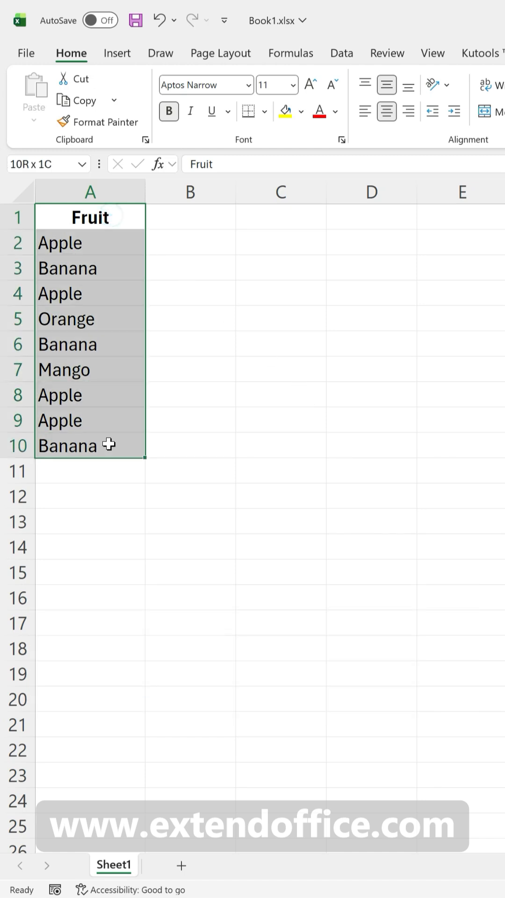
click(281, 216)
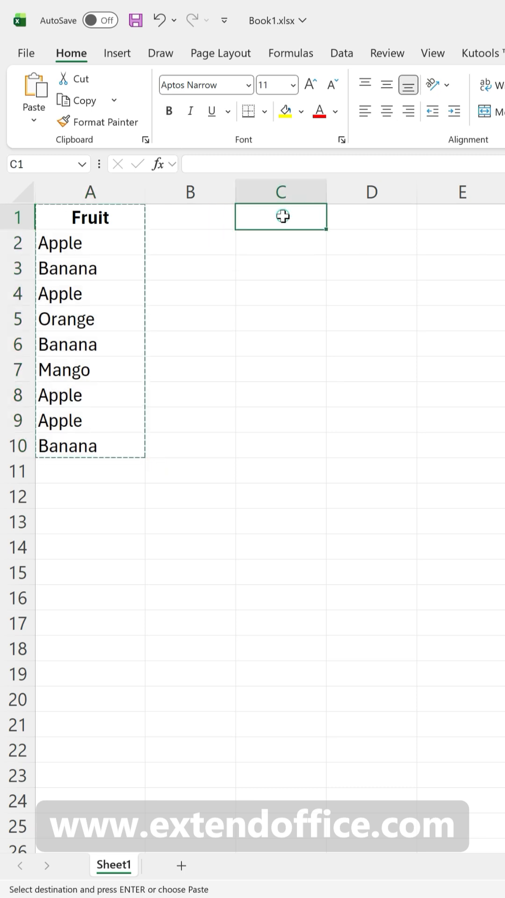
key(Ctrl+V)
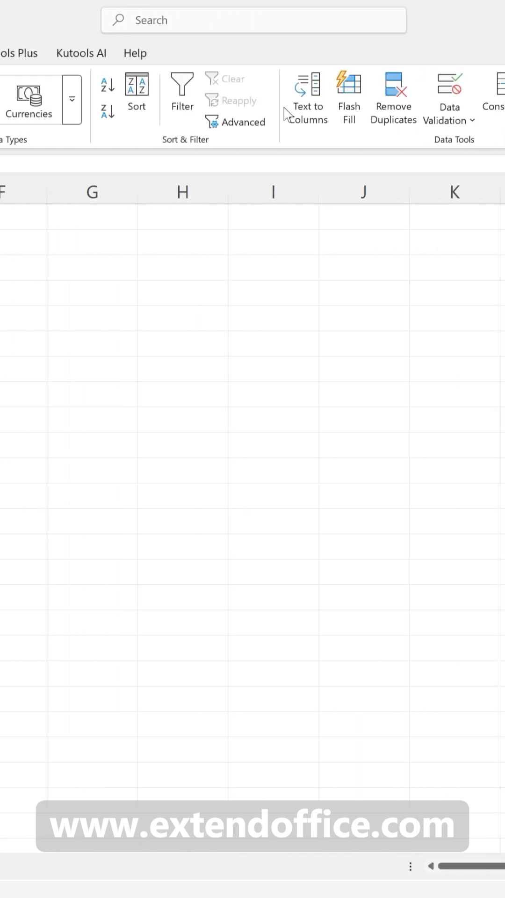
- Run Remove Duplicates on the Fruit column of the copy, leaving four unique fruits
click(393, 86)
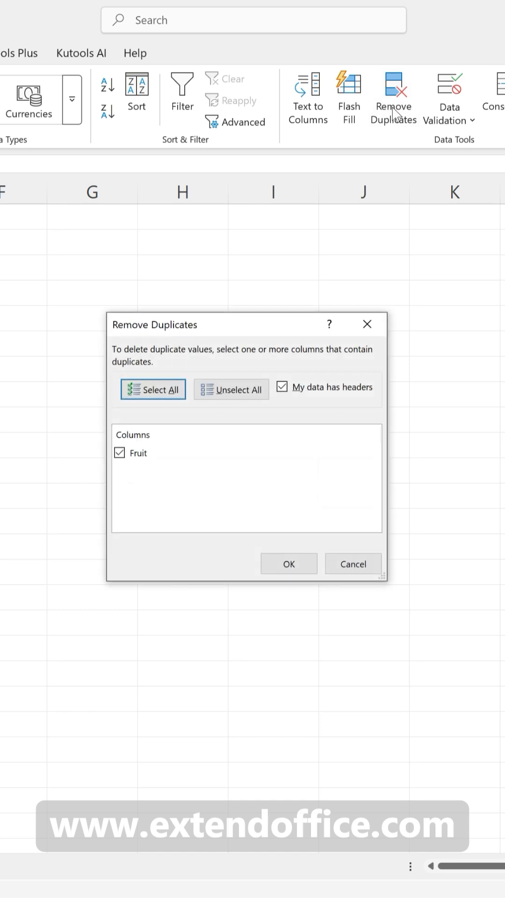
mouse_move(279, 569)
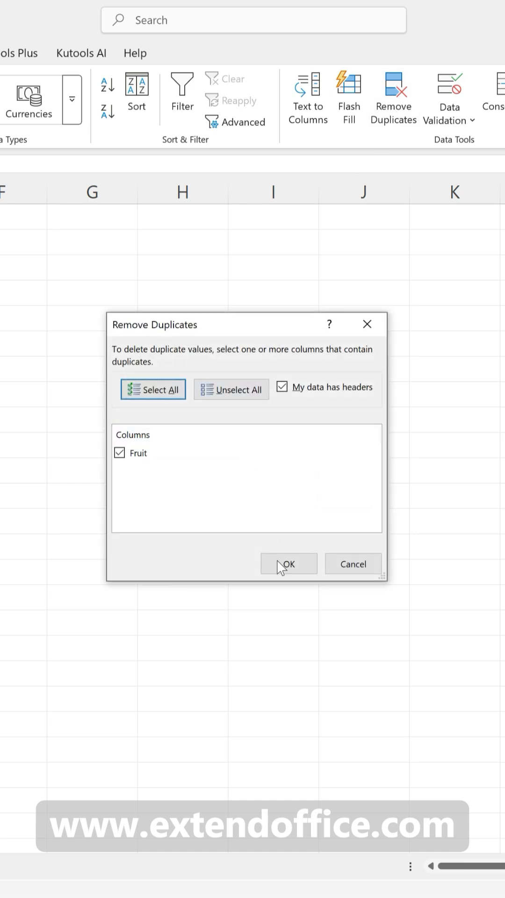
click(288, 564)
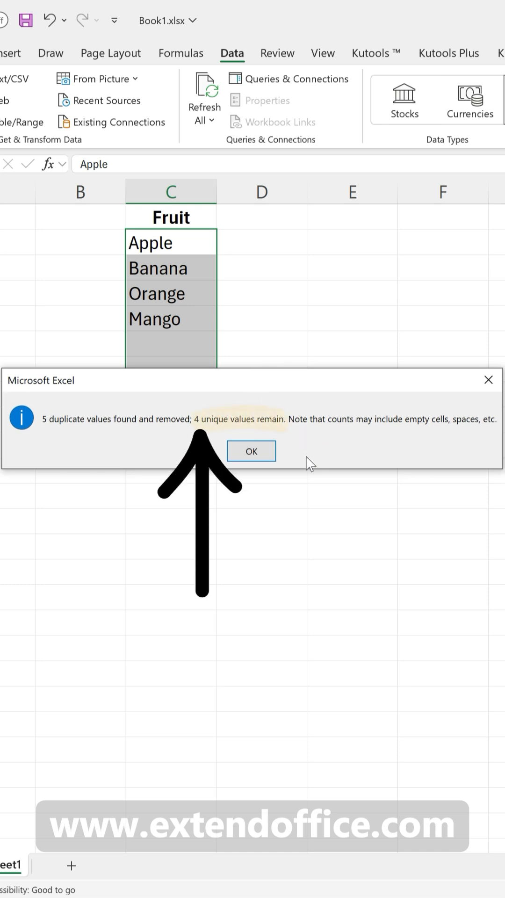
click(251, 451)
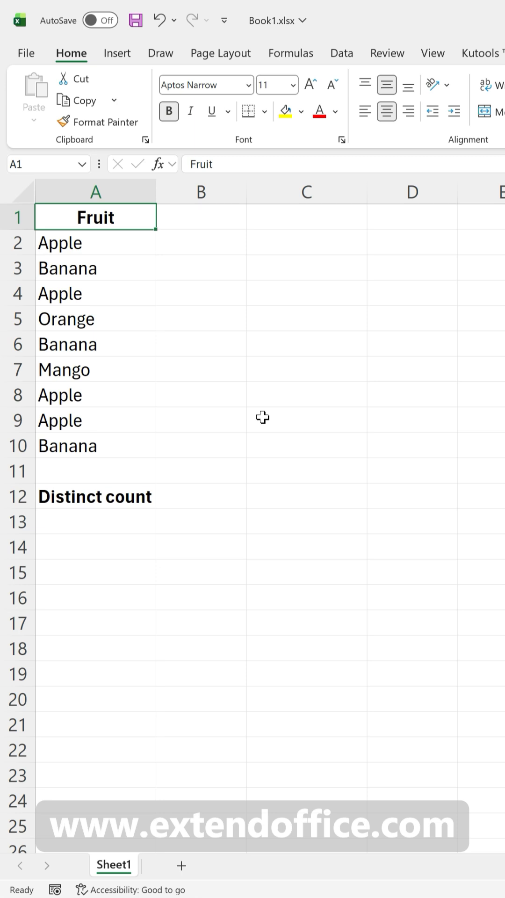
- Enter =SUMPRODUCT(1/COUNTIF(A2:A10,A2:A10)) in A13 to get a distinct count of 4
click(93, 521)
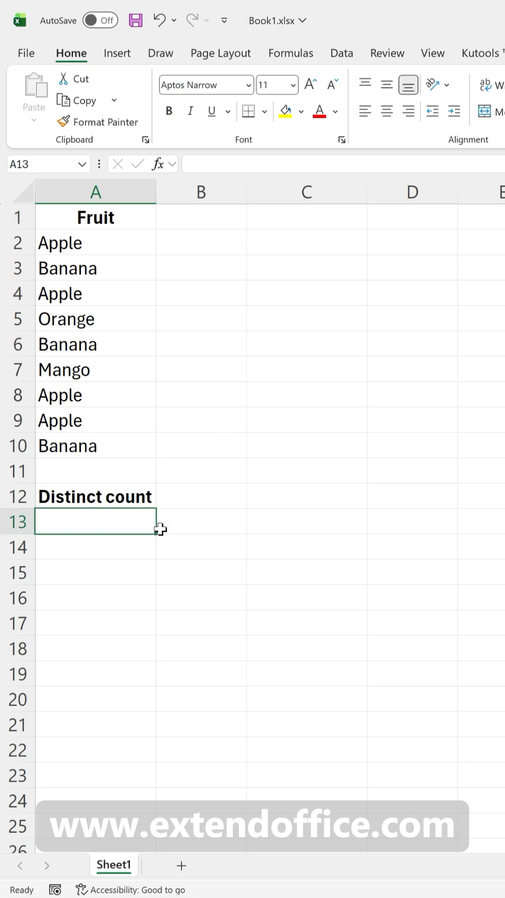
text(=SUMPRODUCT(1/C)
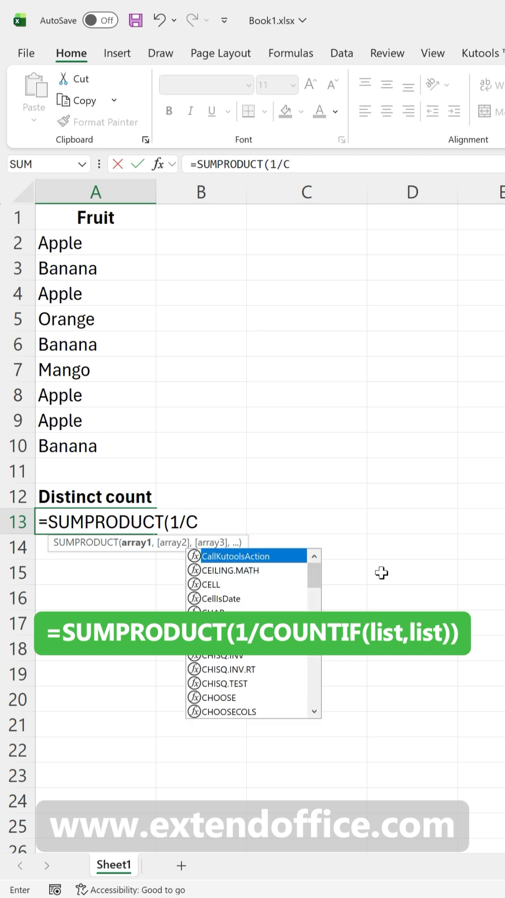
text(OUNTIF(A2:A10,A2:A10)))
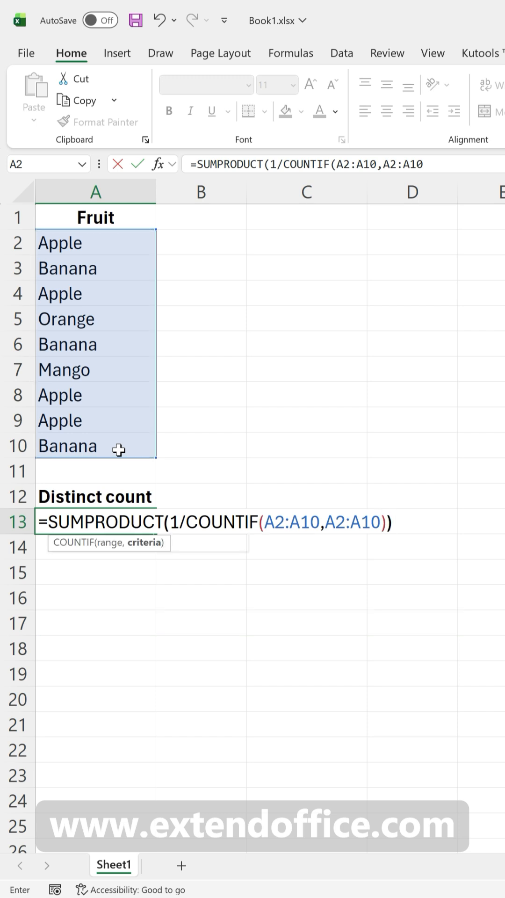
key(Enter)
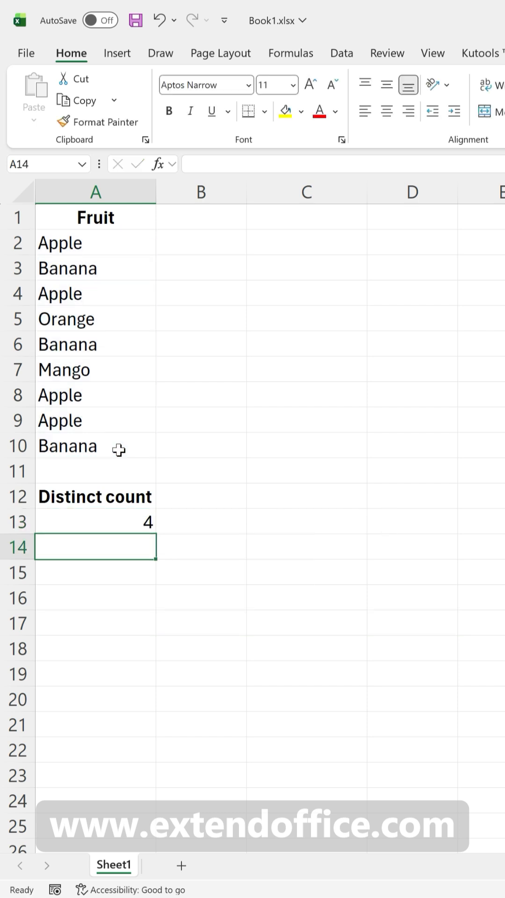
mouse_move(196, 535)
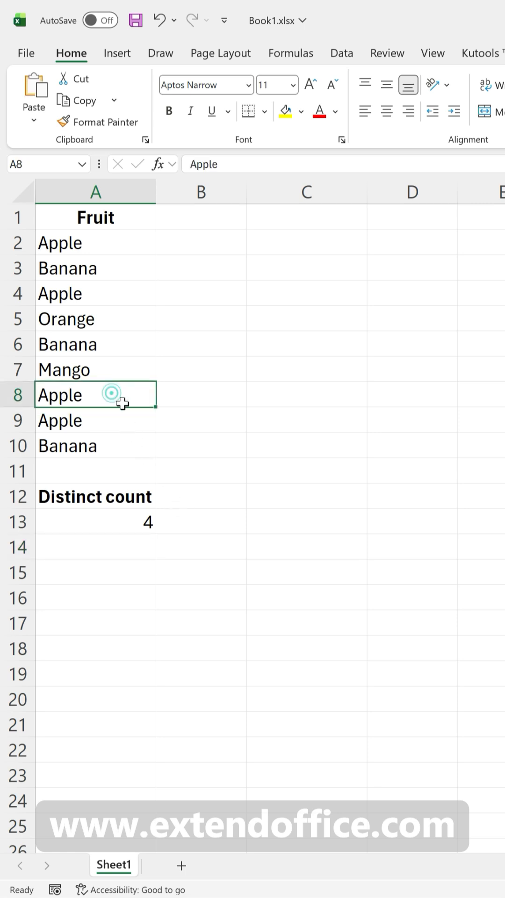
- Blank cell A8 to show the #DIV/0! error, then select A13 to clear it
key(Delete)
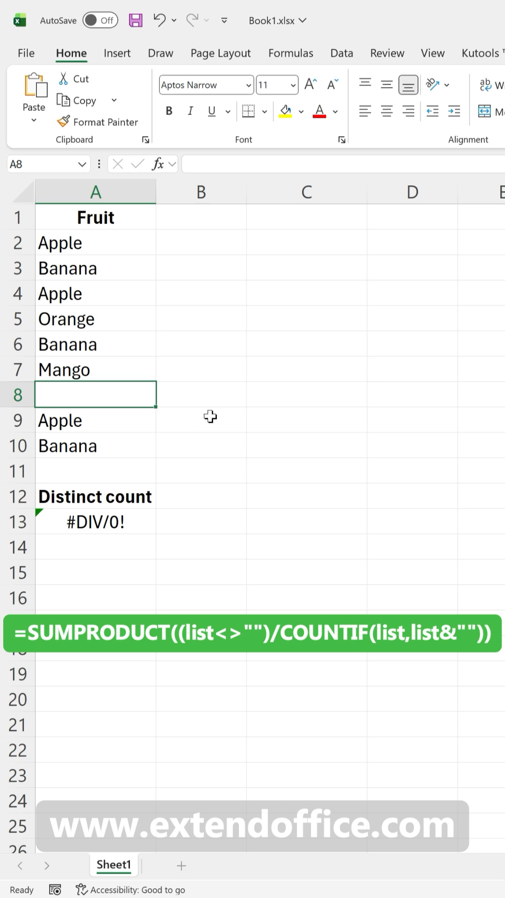
click(162, 20)
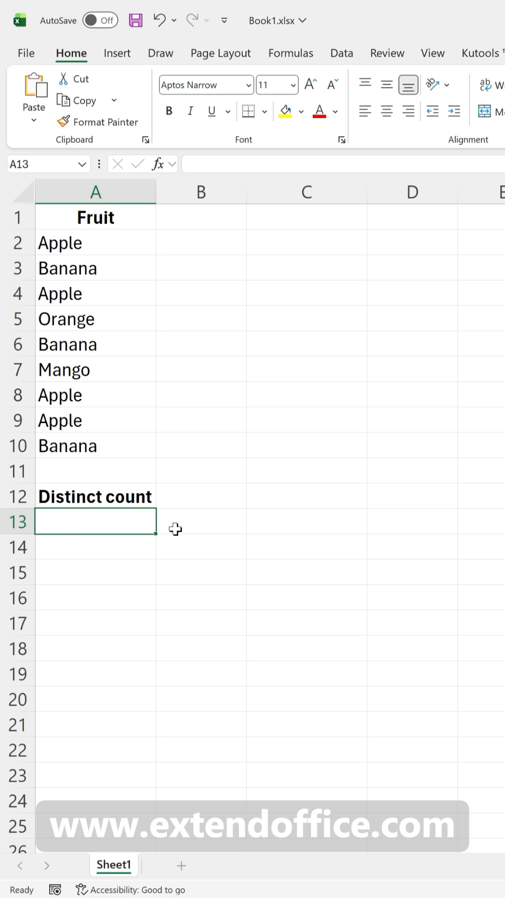
mouse_move(174, 528)
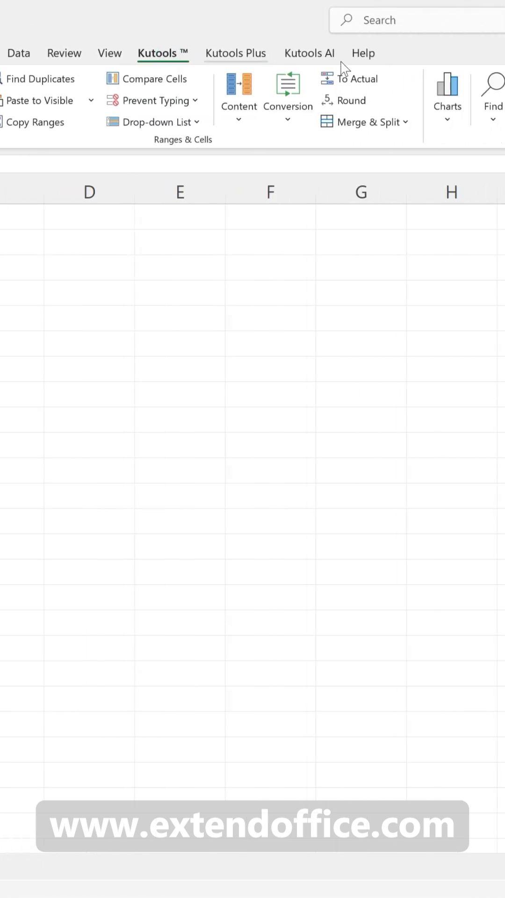
- Insert Kutools' 'Count cells with unique values' formula over range $A$2:$A$10
click(334, 98)
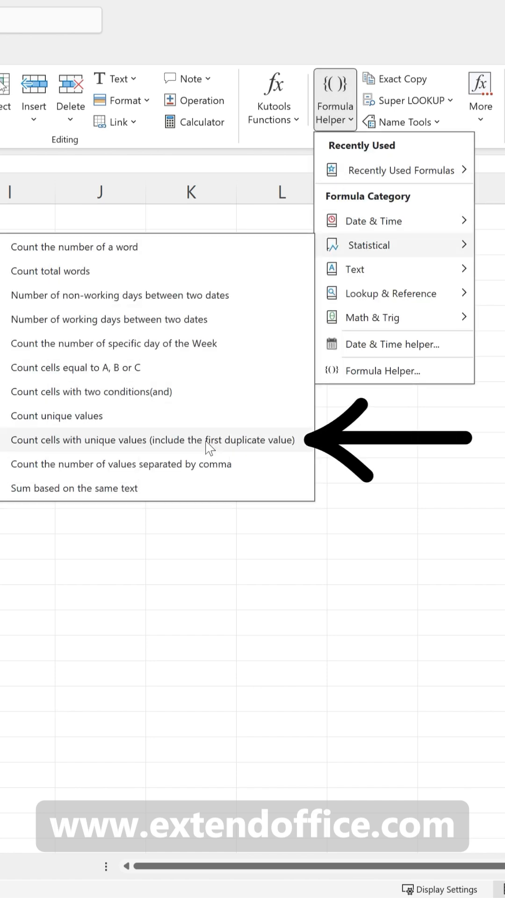
click(153, 440)
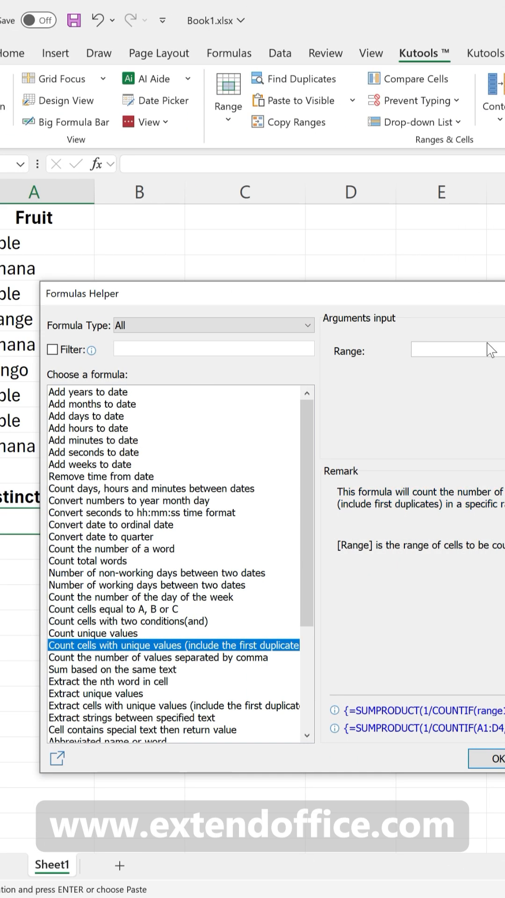
click(464, 349)
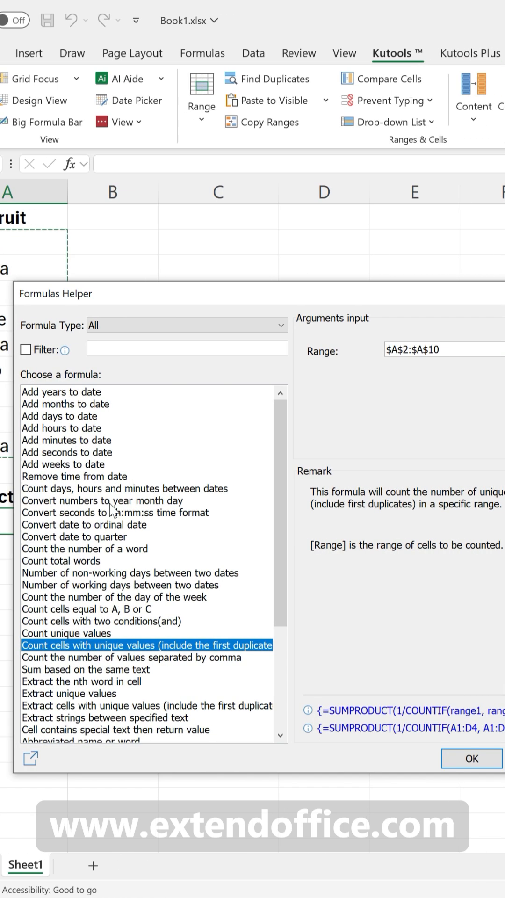
click(472, 758)
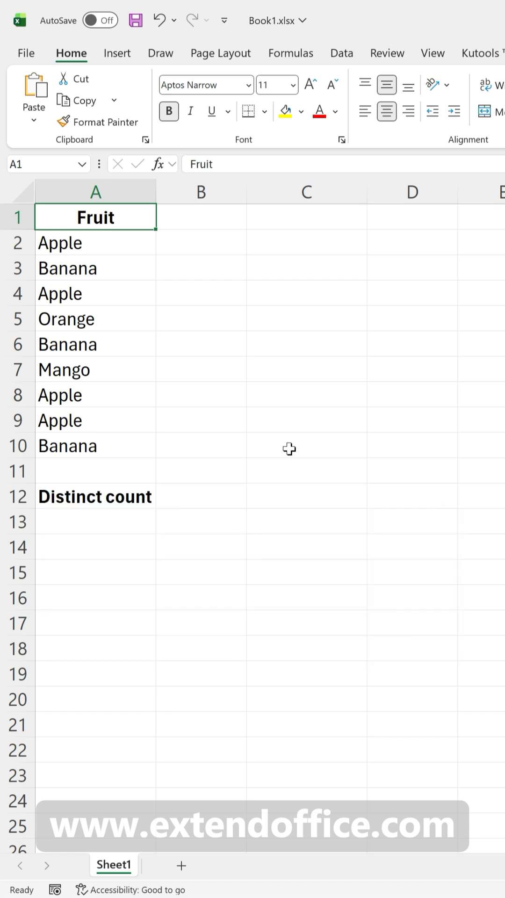
- Enter =COUNTA(UNIQUE(A2:A10)) in A13, returning 4
click(94, 521)
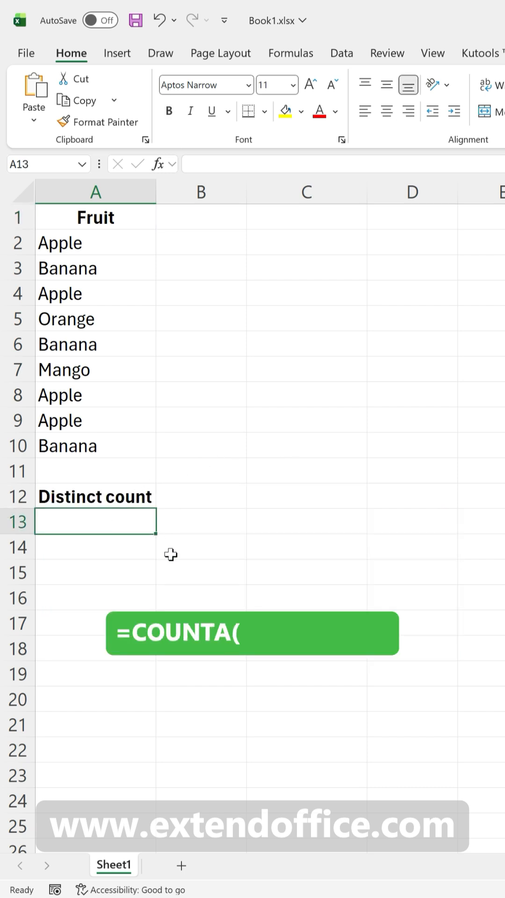
text(=COUNTA)
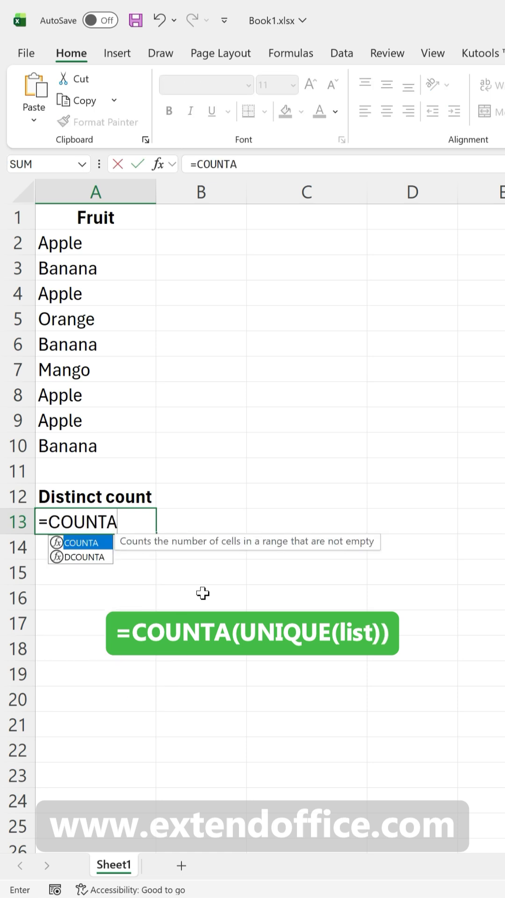
text((UNIQUE(A2:A10)
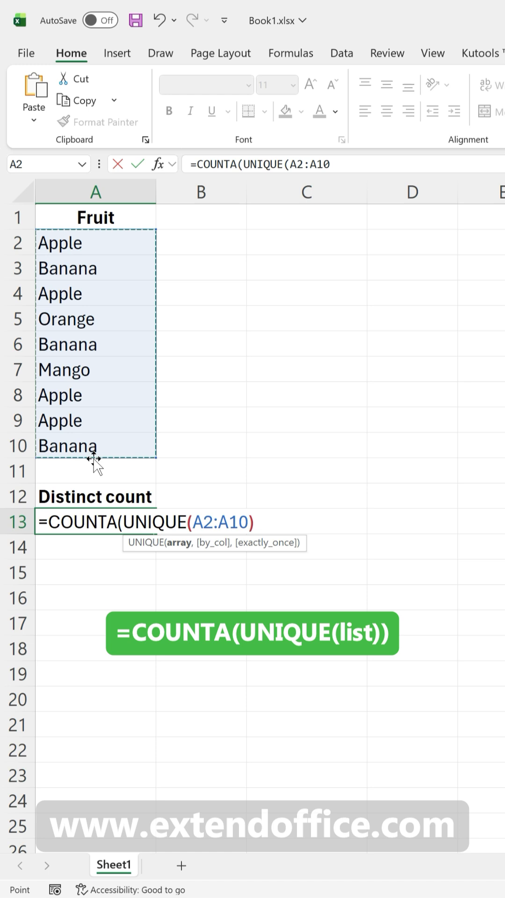
key(Enter)
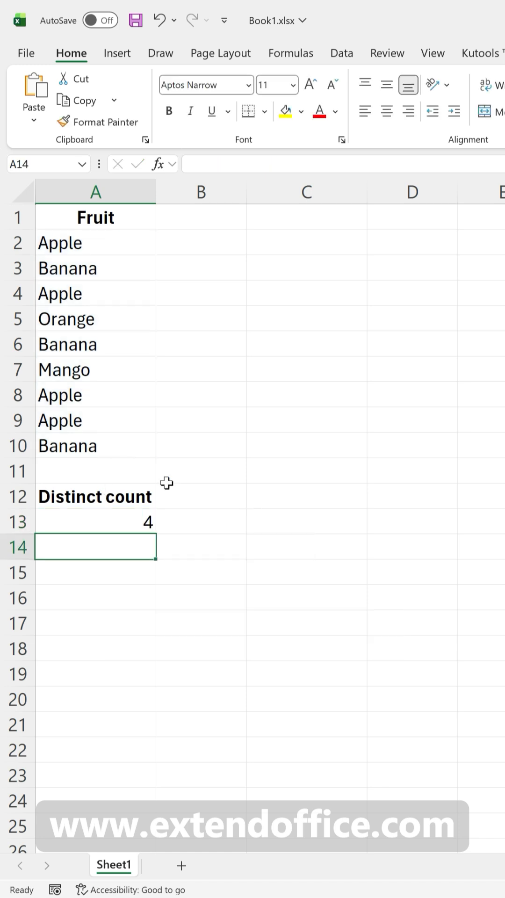
mouse_move(127, 424)
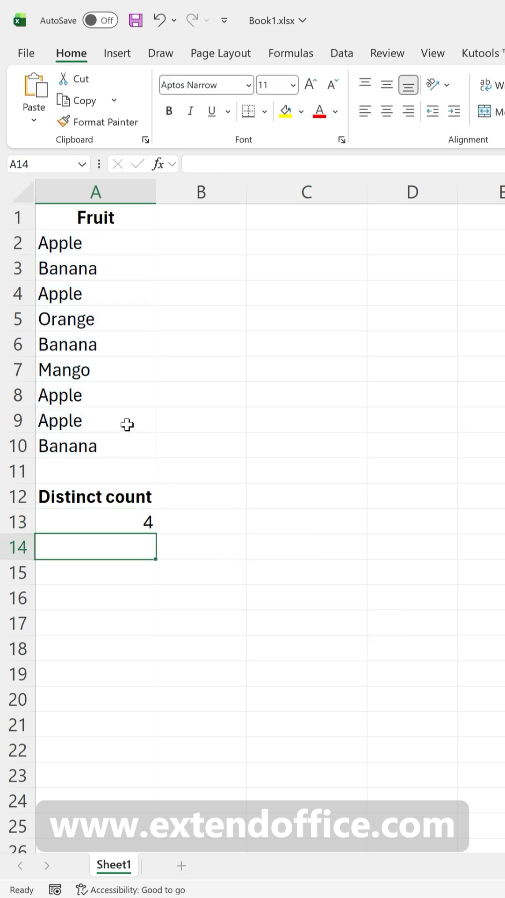